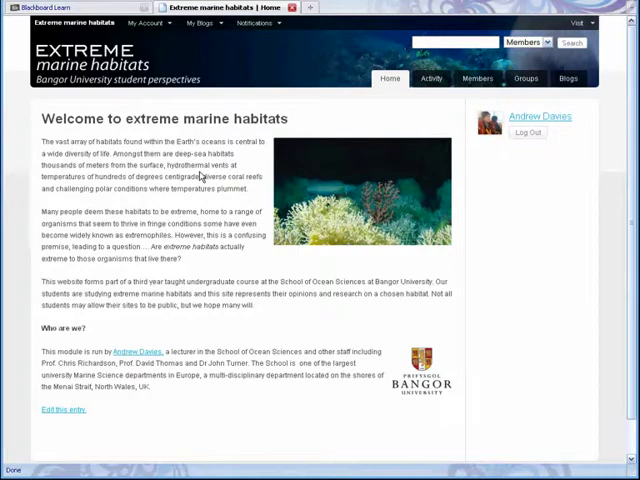
mouse_move(436, 147)
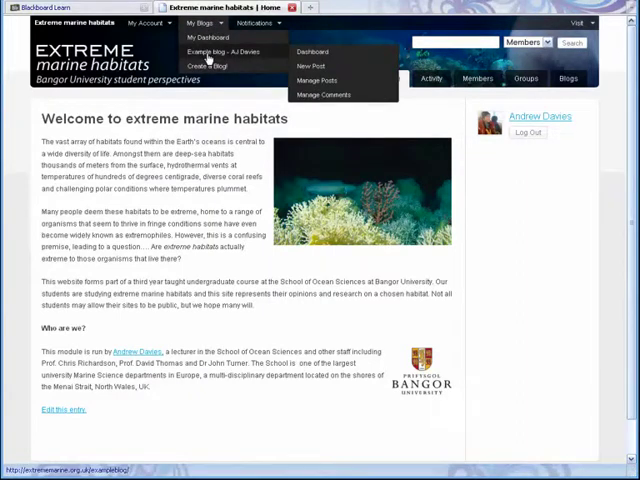
- Go to the Example blog – AJ Davies dashboard from the My Blogs menu
left_click(312, 52)
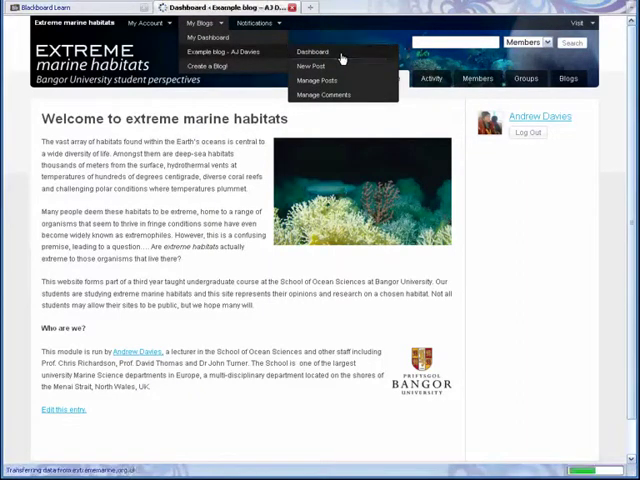
- Browse the blog's posts, then the pages list, to reach 'Home page content'
left_click(309, 51)
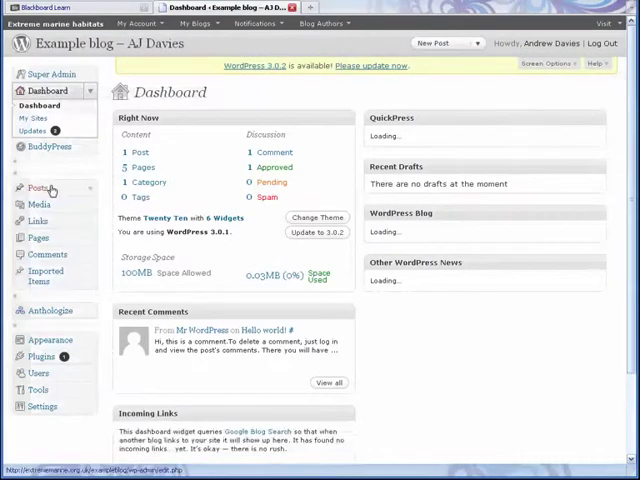
left_click(38, 238)
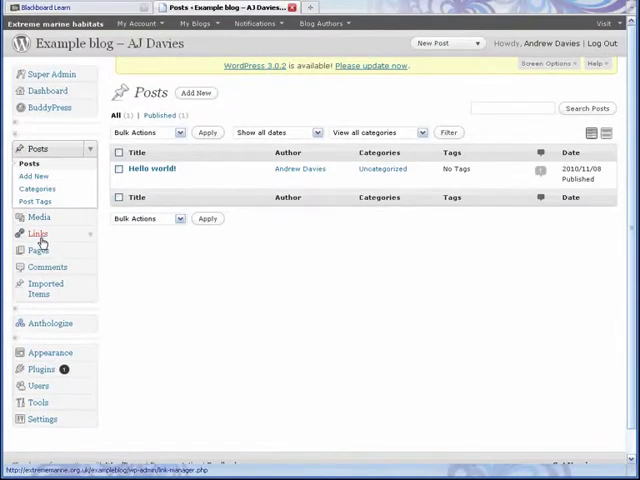
left_click(38, 198)
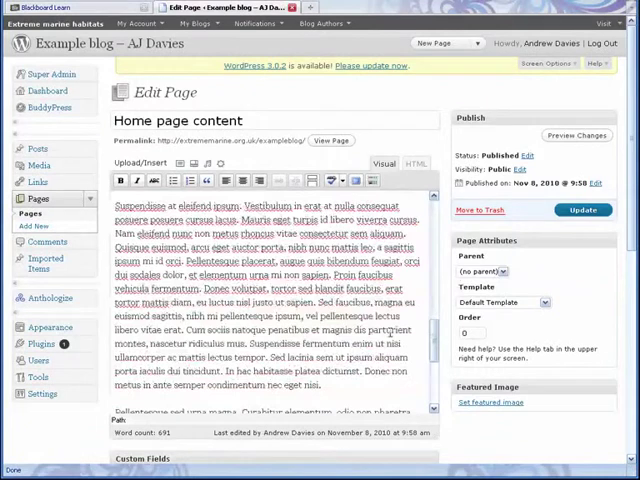
- Scroll the Home page content editor to its opening lines
scroll("down", 3)
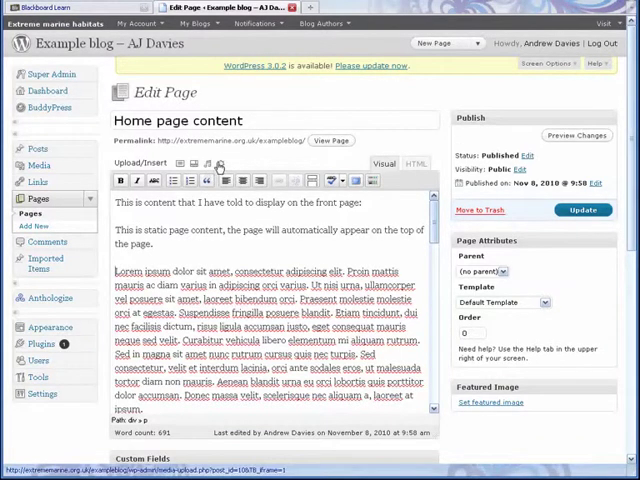
mouse_move(220, 164)
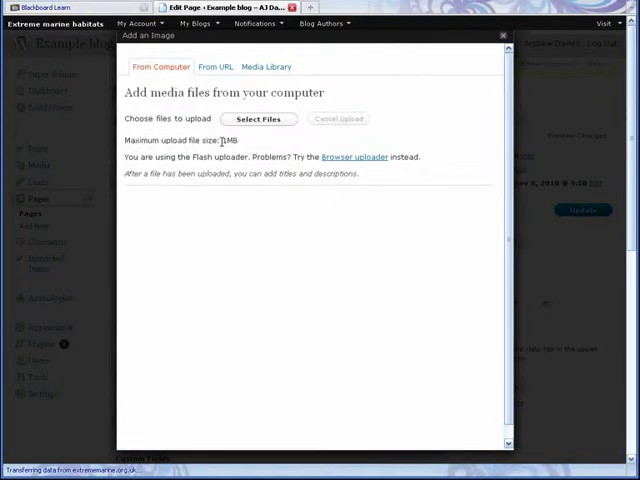
- Note the 1MB upload limit and open the file picker from the add-image dialog
double_click(230, 139)
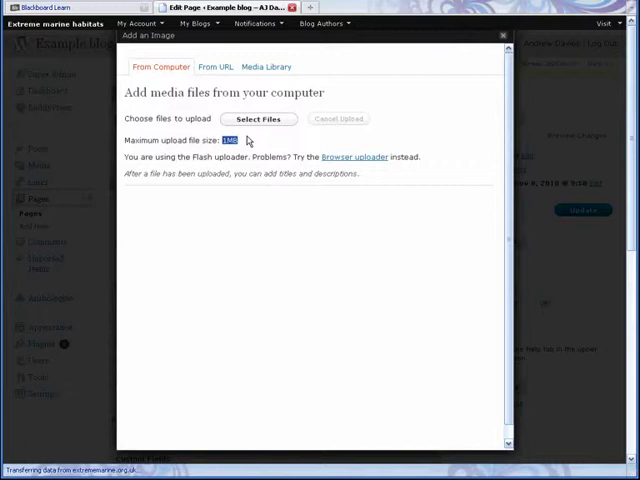
mouse_move(245, 186)
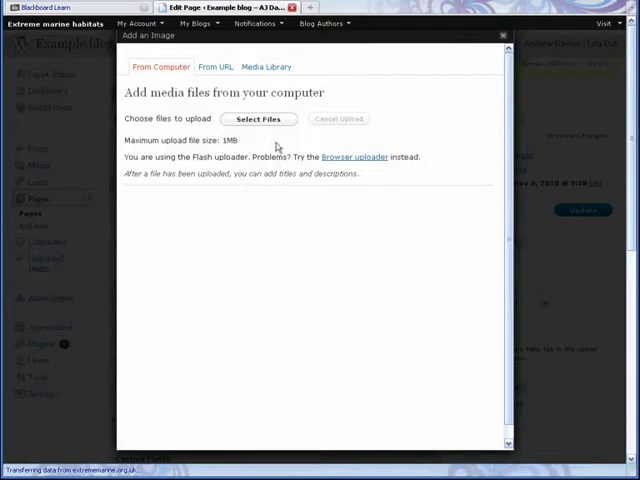
left_click(258, 119)
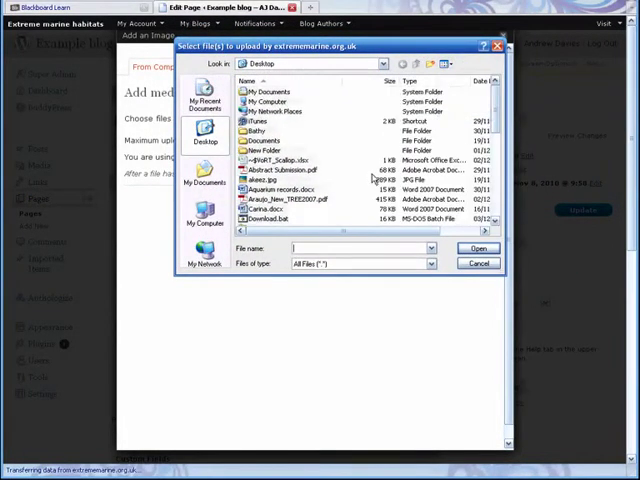
- Upload akeez.jpg from the Desktop
left_click(266, 179)
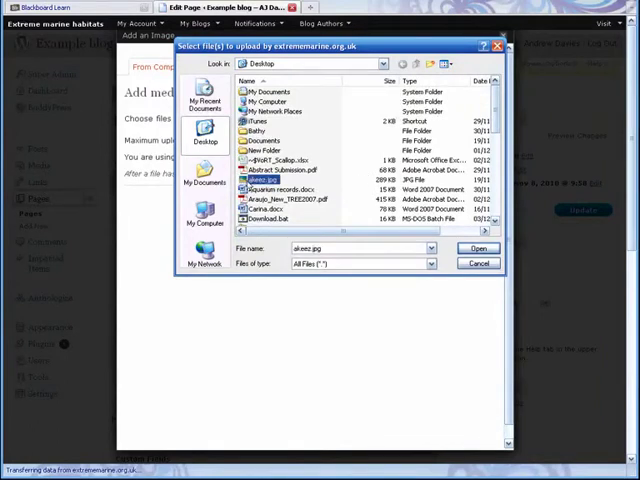
left_click(477, 248)
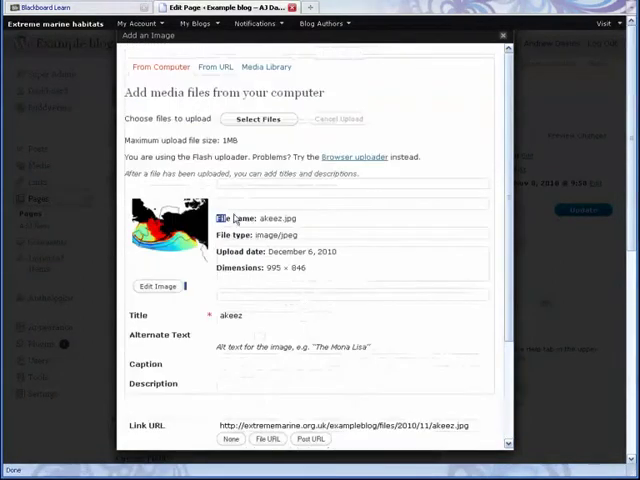
- Scroll the upload details and start the alternate text with 'Alaskan'
scroll("down", 3)
type("Alaskan")
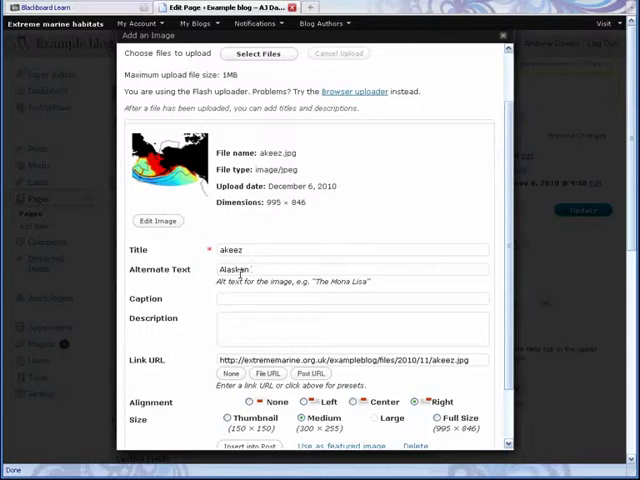
- Finish alt text, add caption 'Figure 1: Alaskan Exclusive Economic Zone' and description
type("Exclusiv")
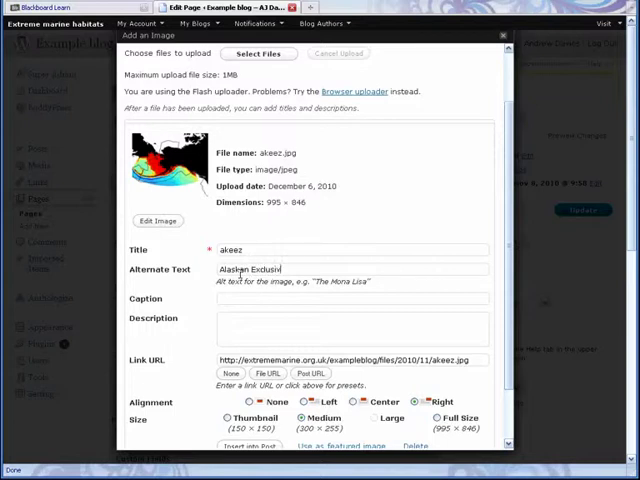
type("Economic")
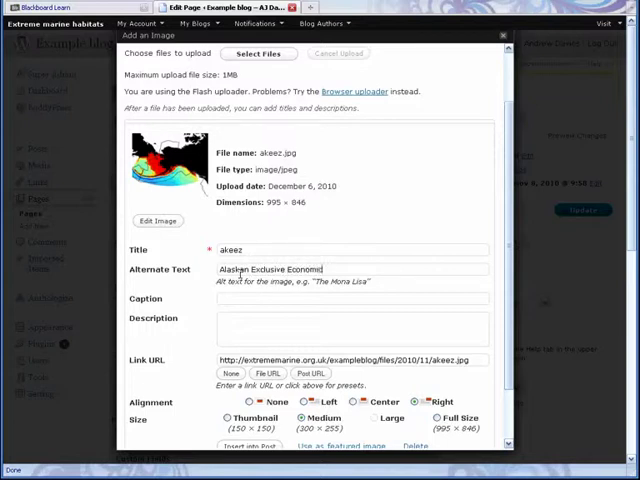
type("Zone.")
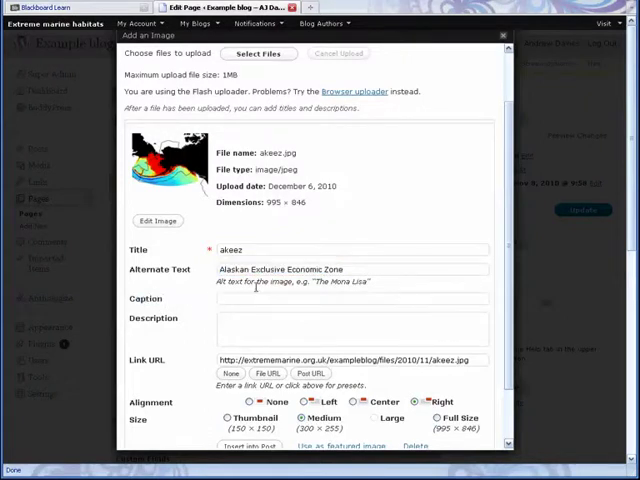
type("Alaskan Exclusive Economic Zone")
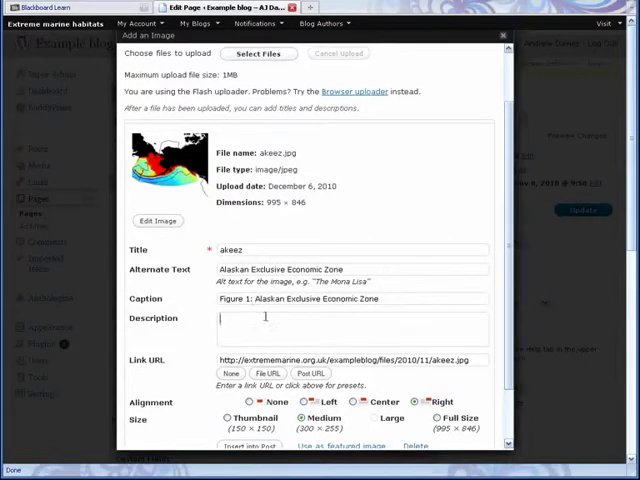
type("Alaskan Exclusive Economic Zone")
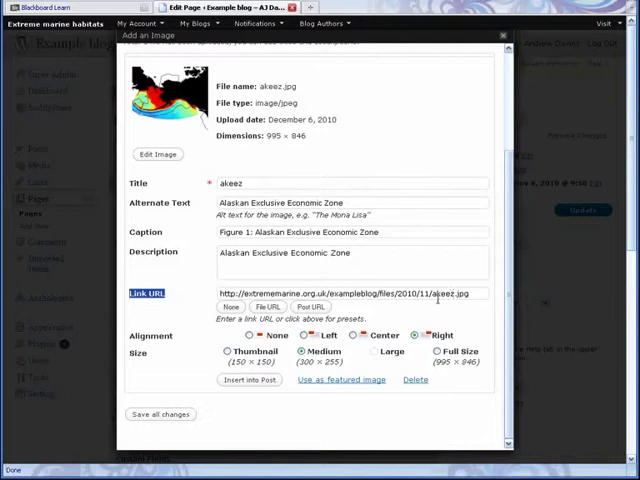
- Insert the akeez image with no link URL, right alignment and medium size
left_click(230, 306)
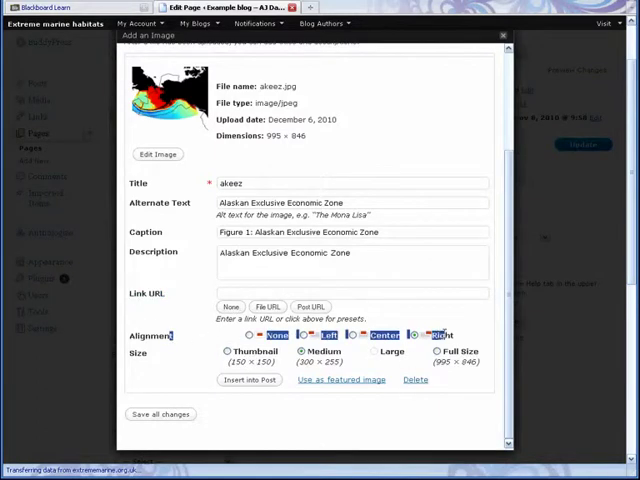
left_click(425, 335)
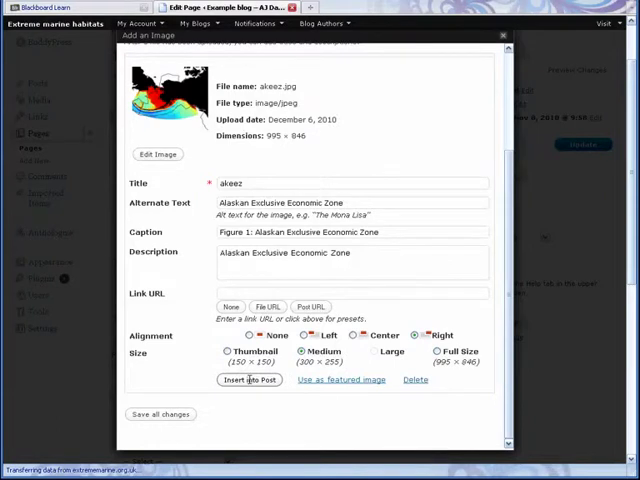
left_click(249, 380)
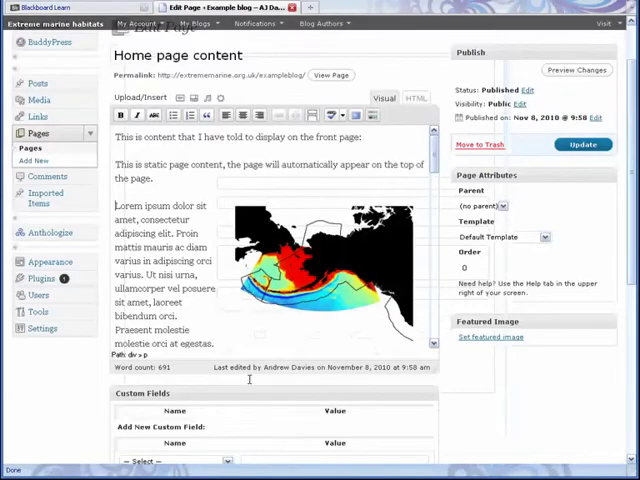
- Check the inserted image in the editor and update the Home page content
scroll("down", 3)
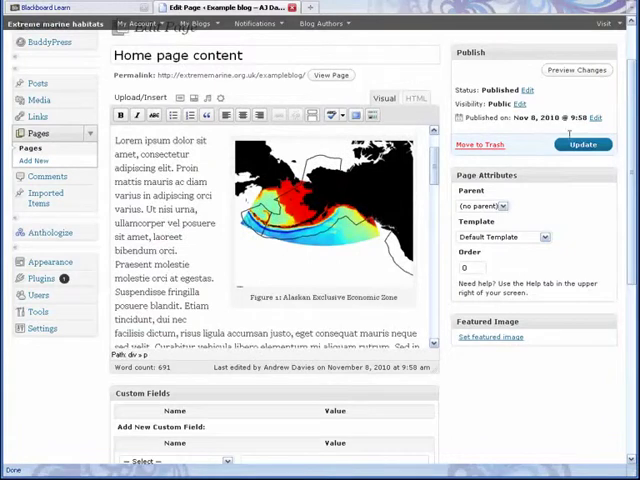
left_click(583, 144)
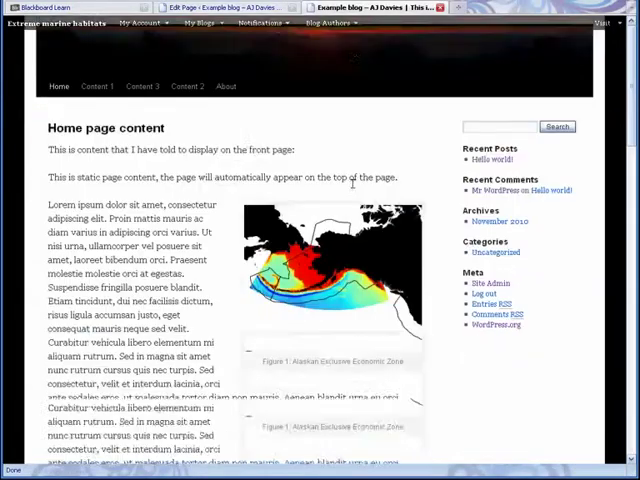
- View the captioned map on the live home page, then return to the editor
scroll("down", 3)
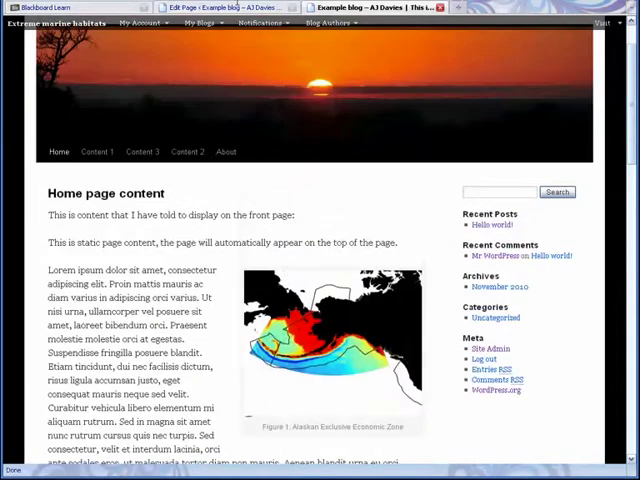
left_click(202, 7)
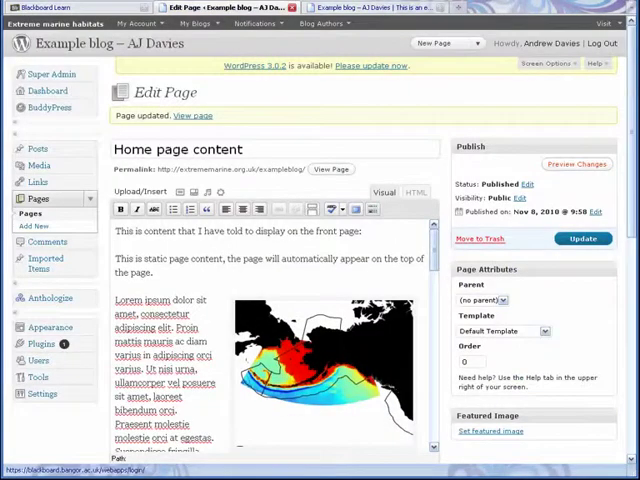
left_click(583, 238)
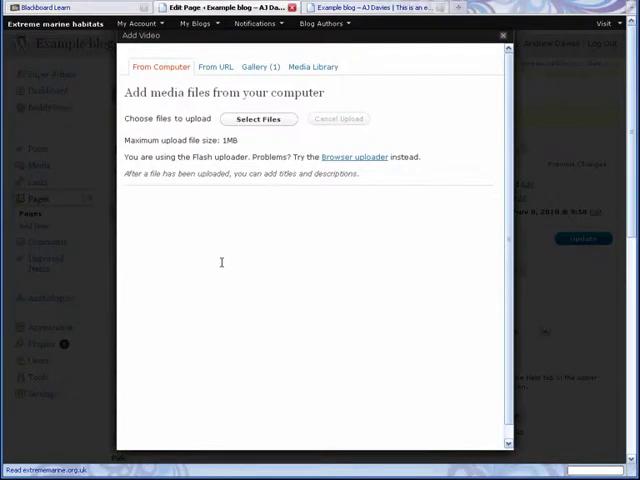
mouse_move(218, 262)
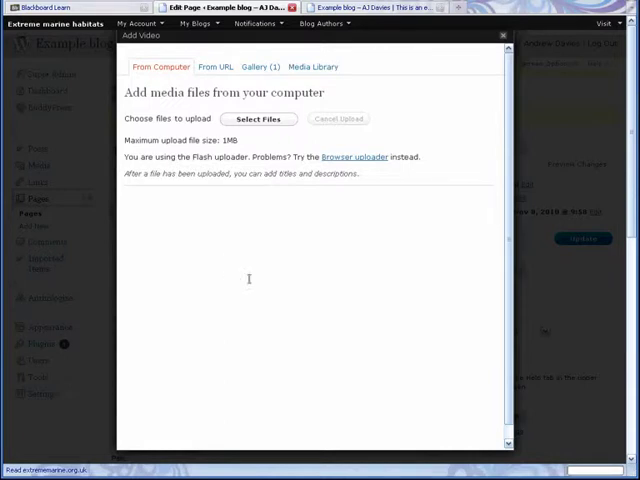
left_click(504, 35)
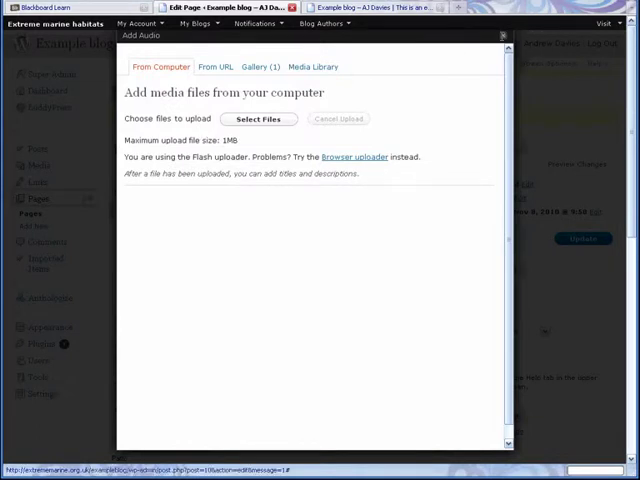
left_click(504, 35)
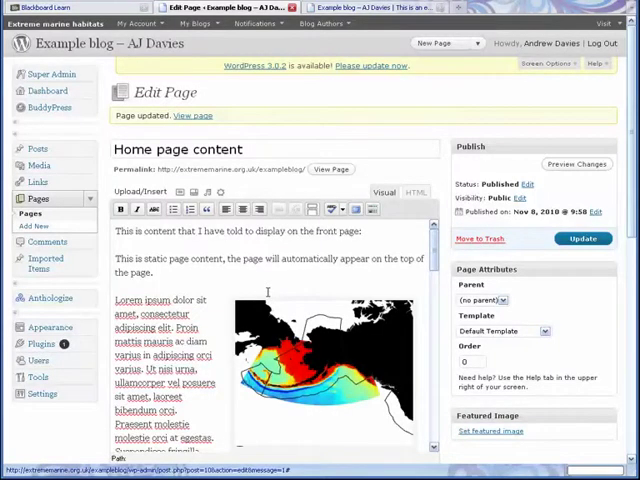